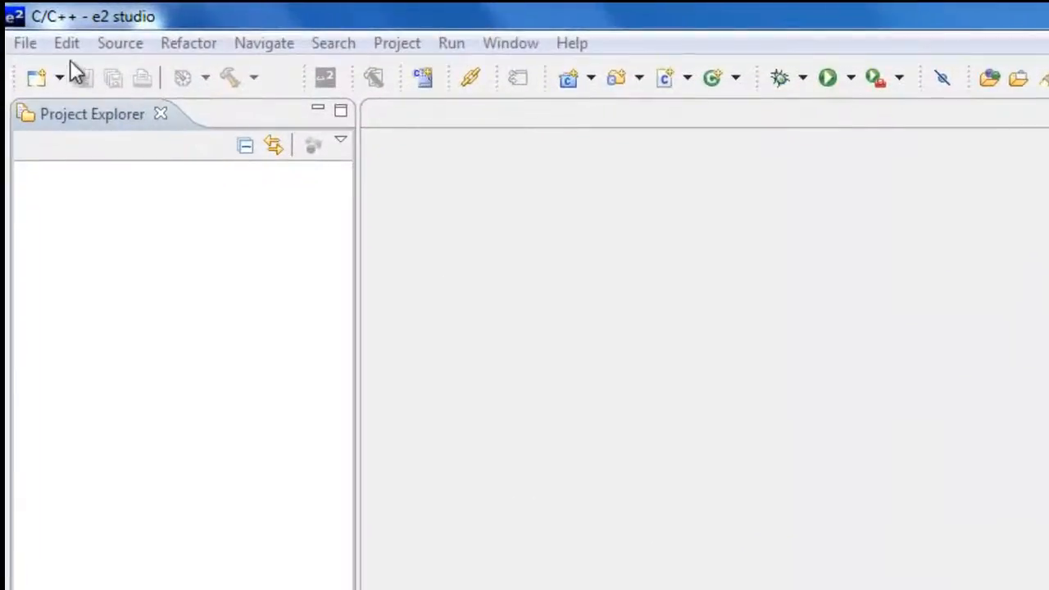
Start a new C project from the File menu so the C Project wizard appears.
click(24, 42)
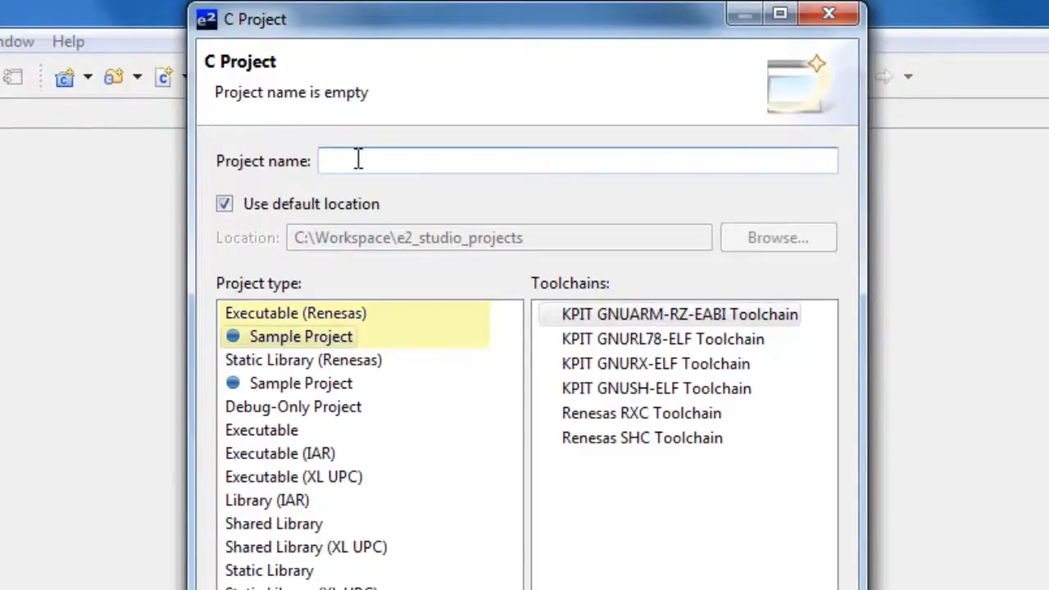
Name the project My_Project and select the Renesas RXC Toolchain.
text(My)
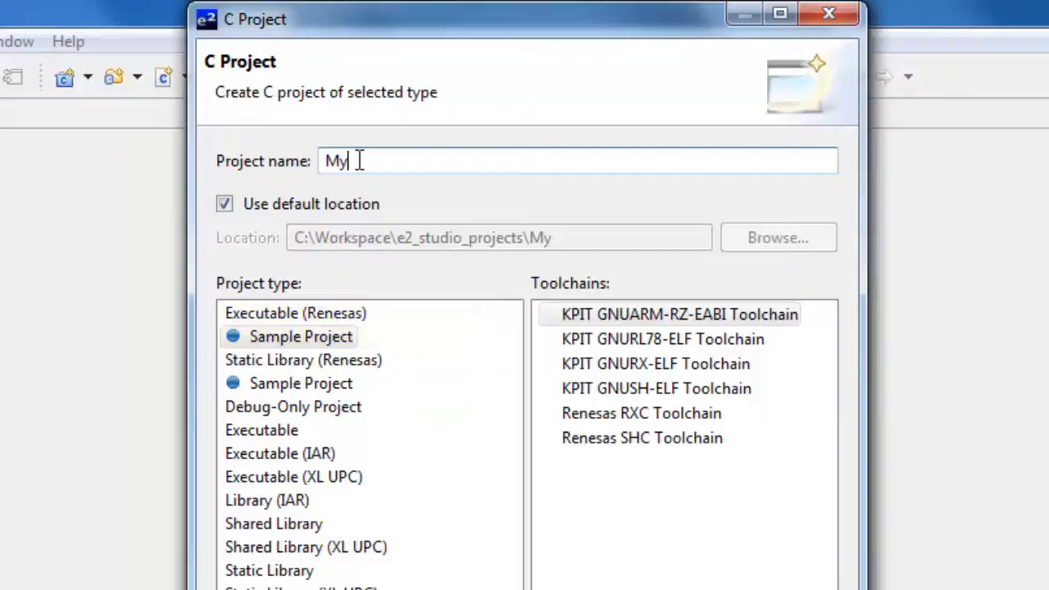
text(_Project)
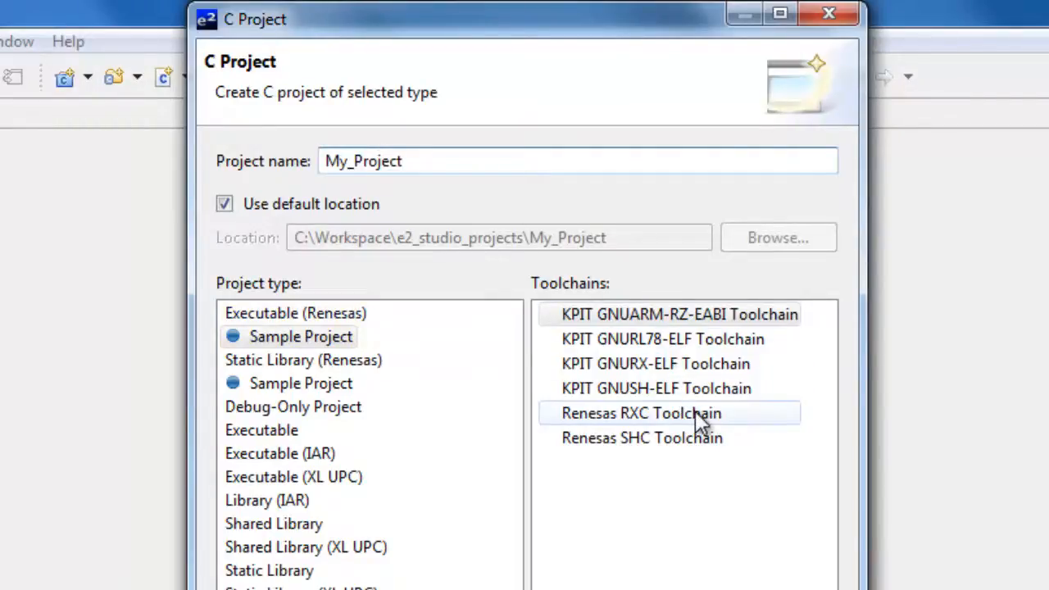
click(640, 413)
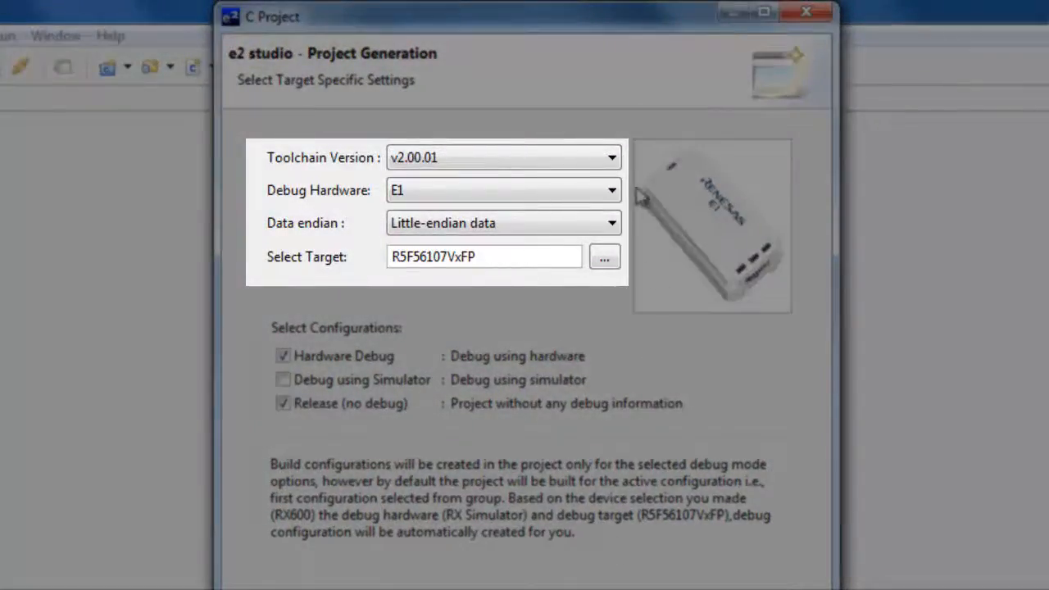
Set debug hardware to Segger JLink and the target device to RX111 R5F51115AxFM.
click(610, 157)
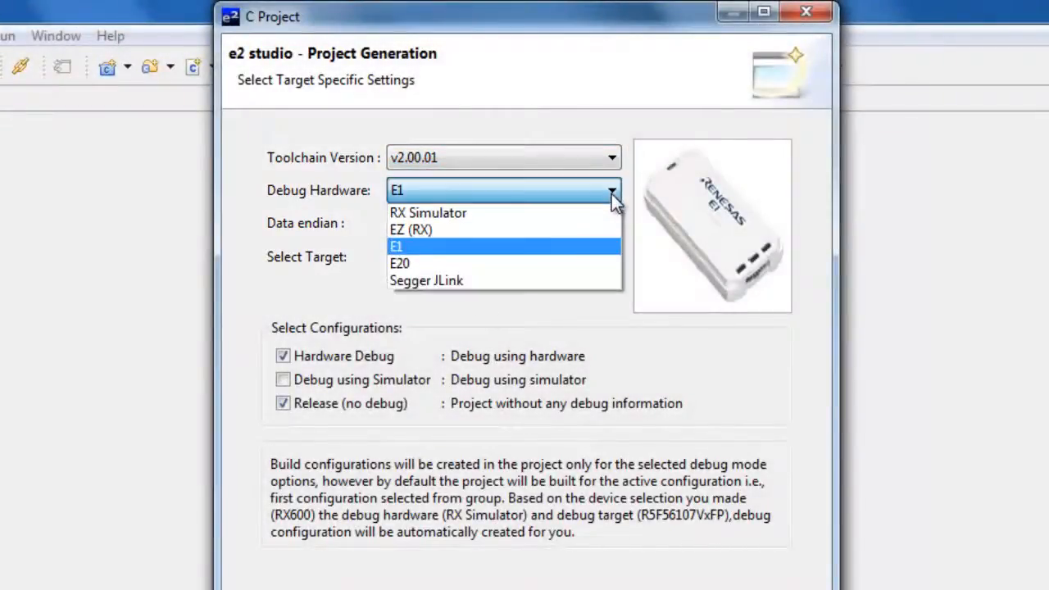
click(426, 280)
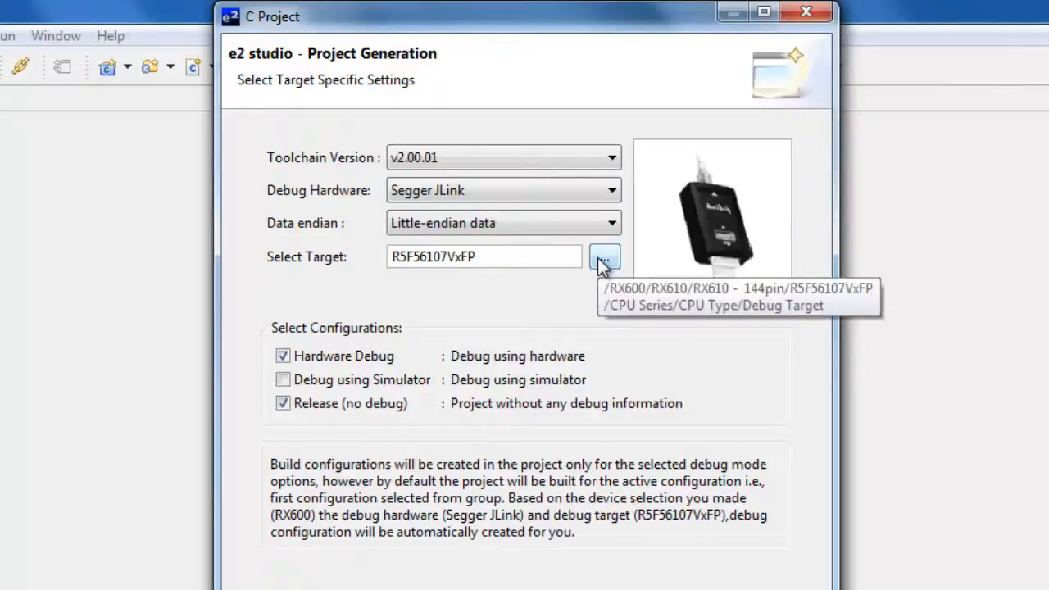
click(604, 256)
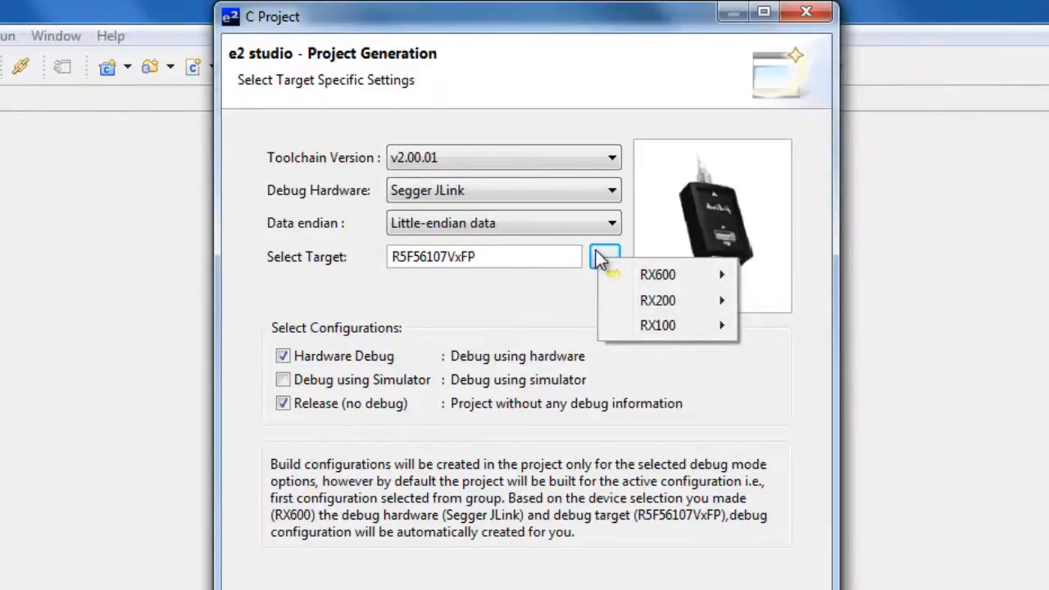
mouse_move(658, 324)
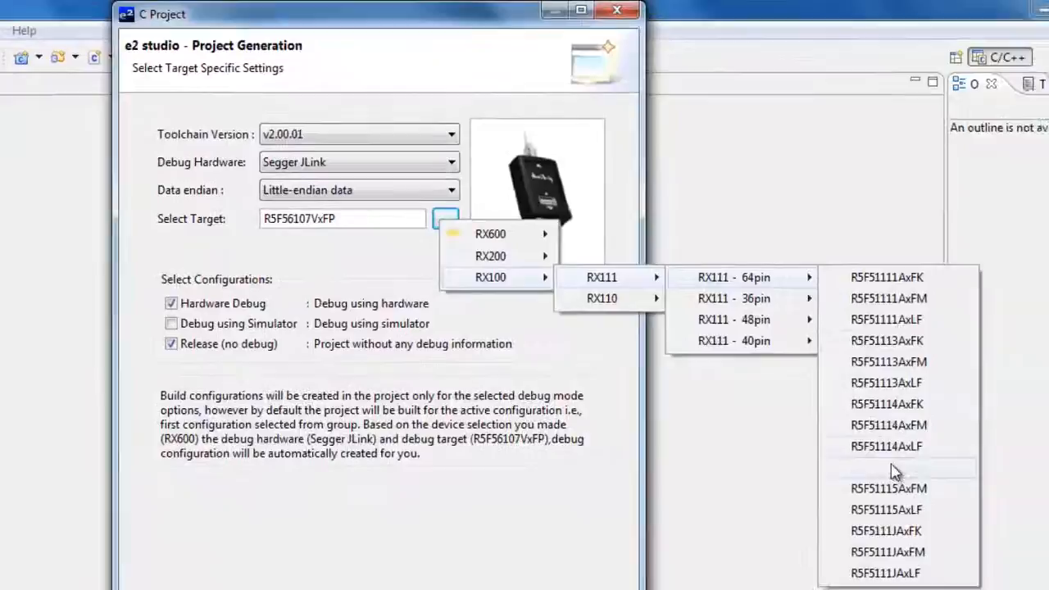
click(888, 488)
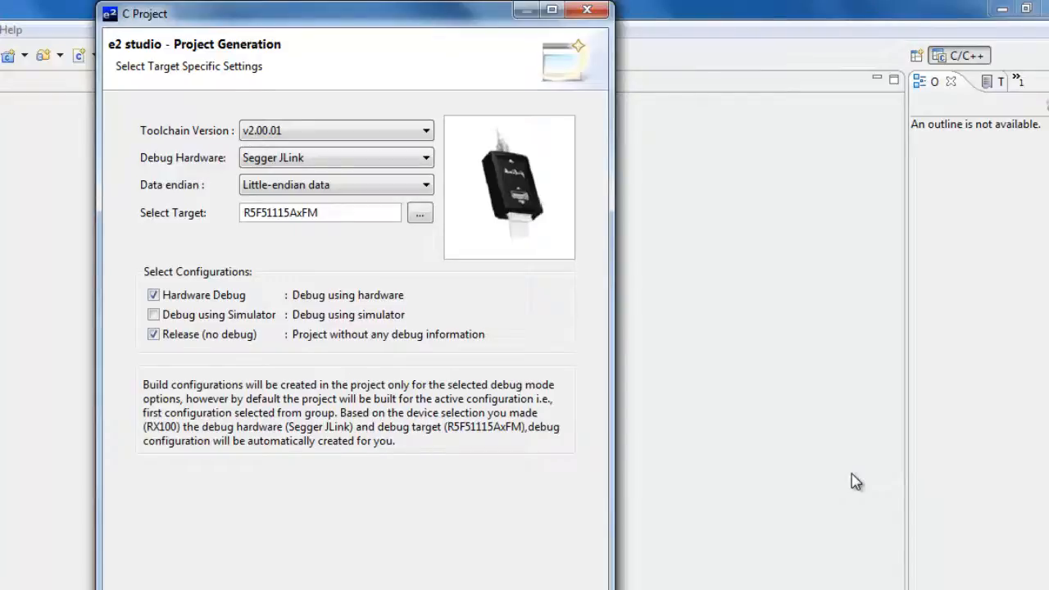
mouse_move(776, 461)
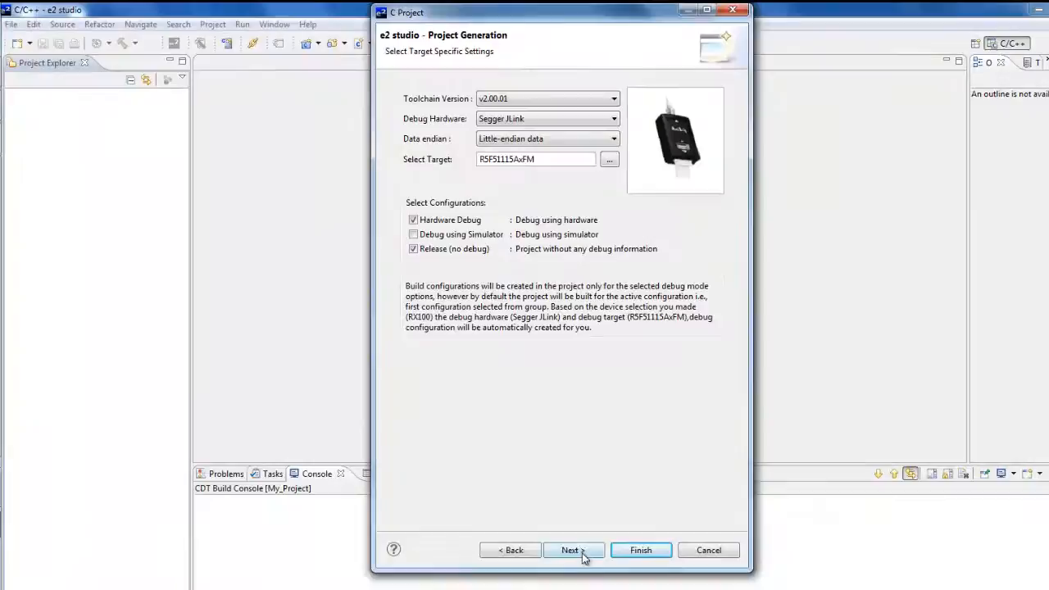
Enable Use Peripheral code Generator and continue to the additional CPU options page.
click(570, 550)
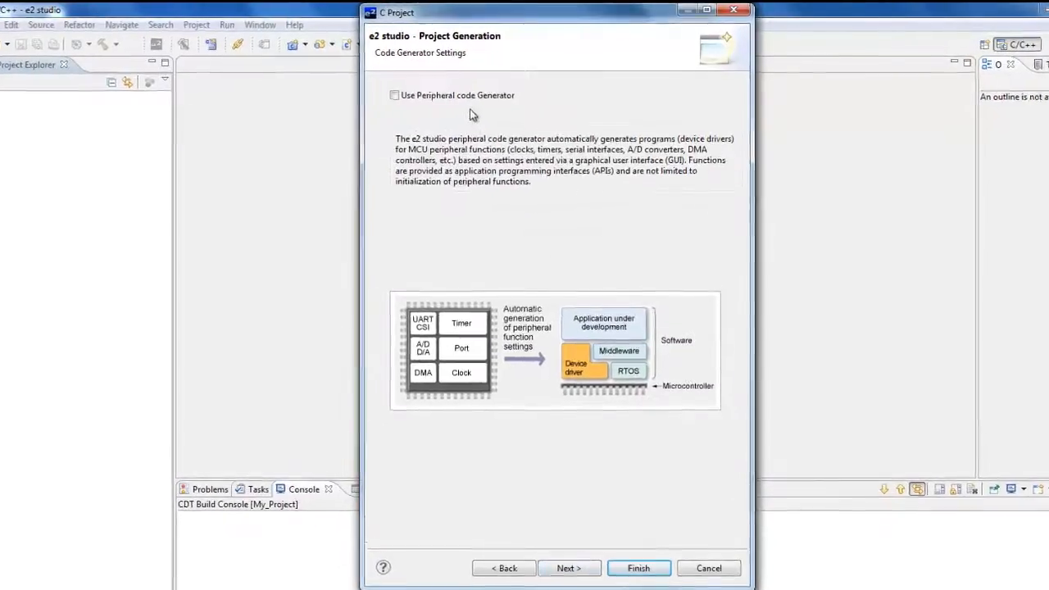
drag(558, 13, 541, 13)
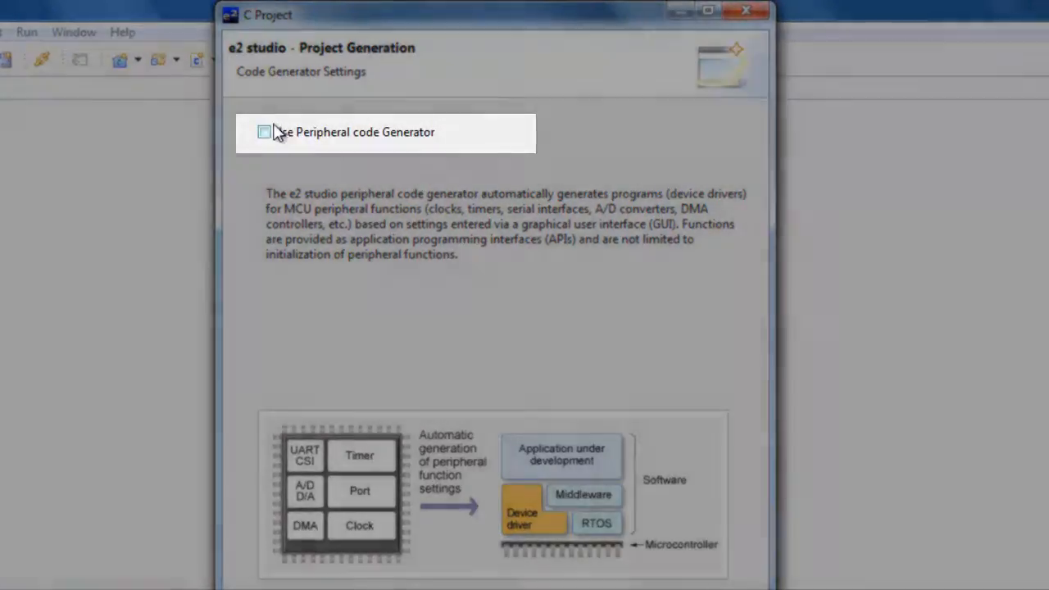
click(263, 131)
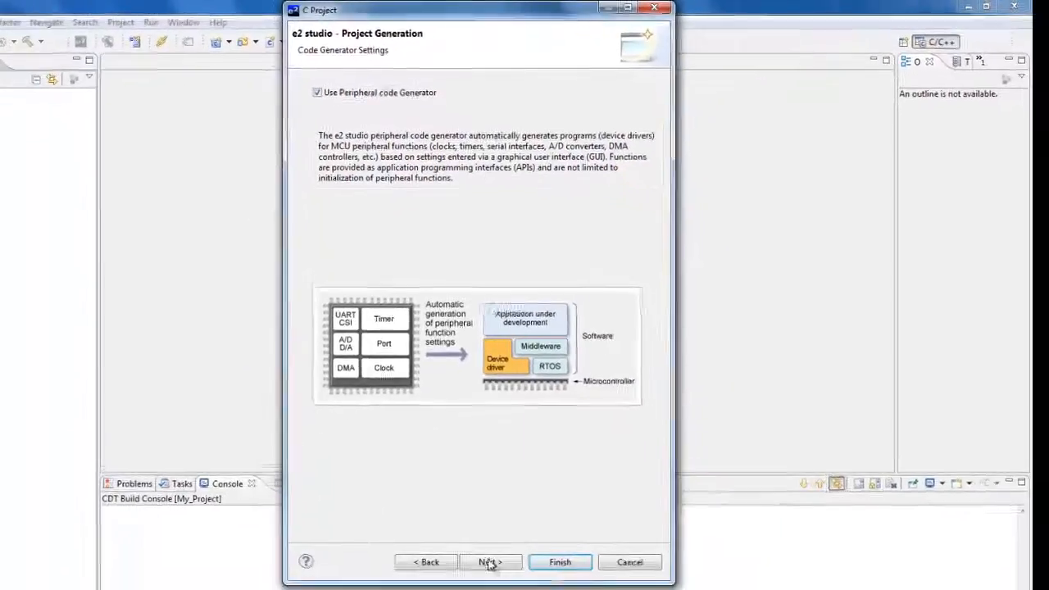
click(489, 560)
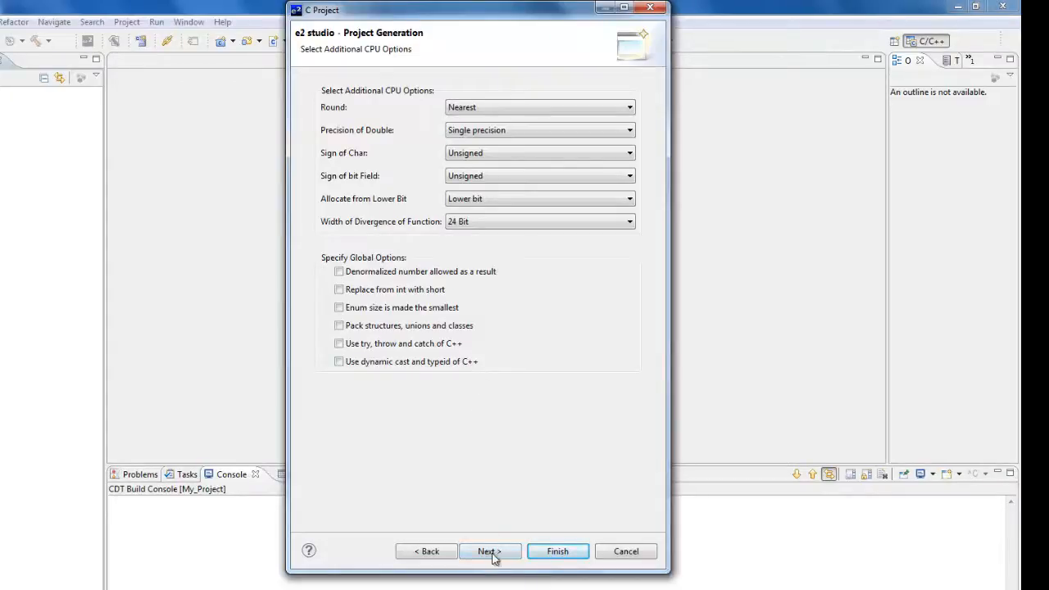
Accept default CPU, global, header file and stack settings and finish the wizard.
click(488, 551)
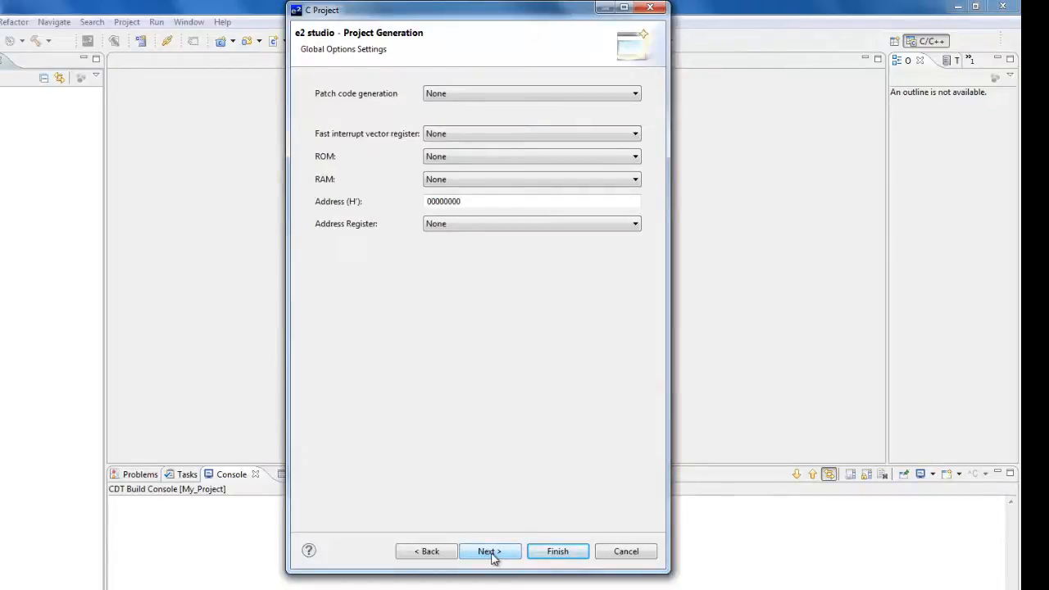
click(488, 551)
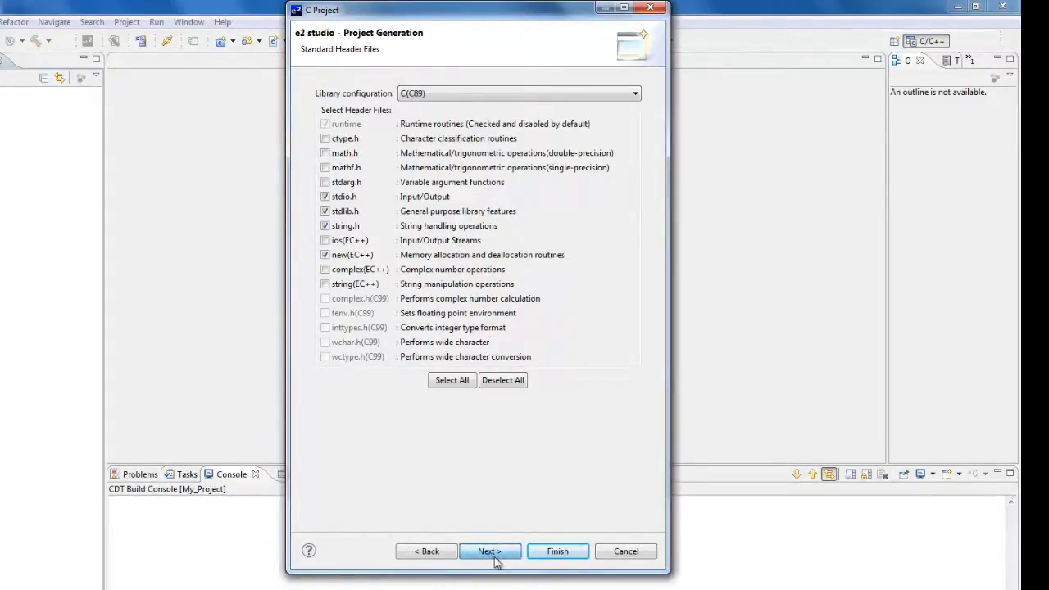
click(489, 550)
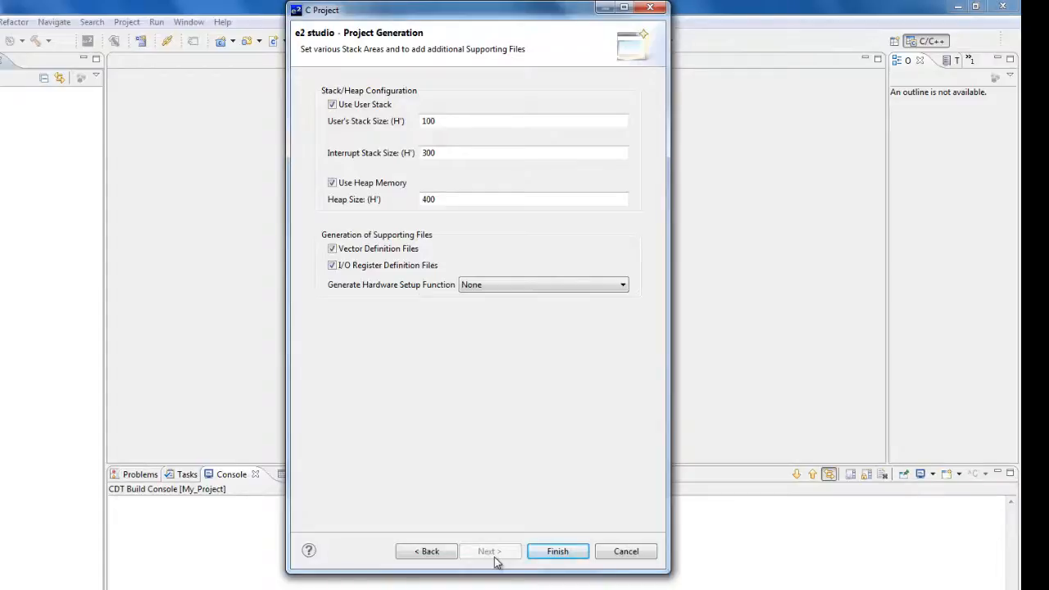
click(557, 551)
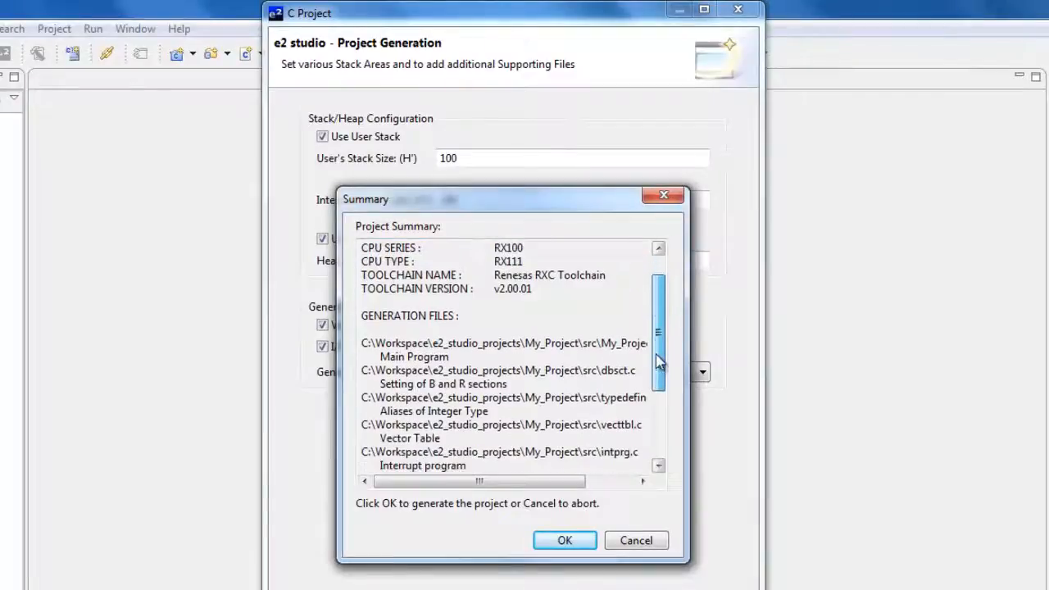
Review the project summary and confirm it so My_Project is generated.
scroll(down, 3)
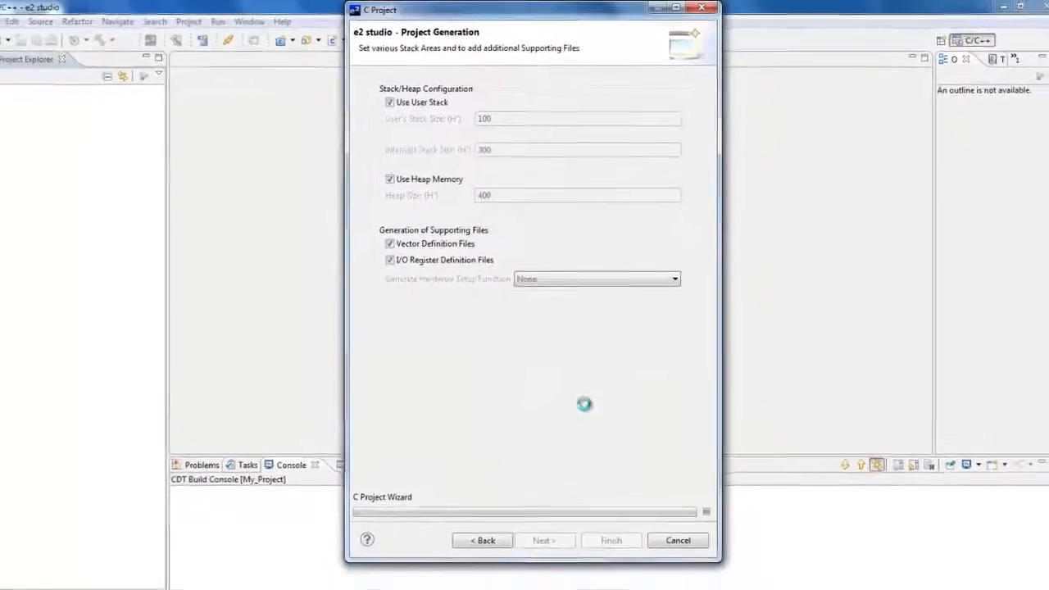
click(610, 541)
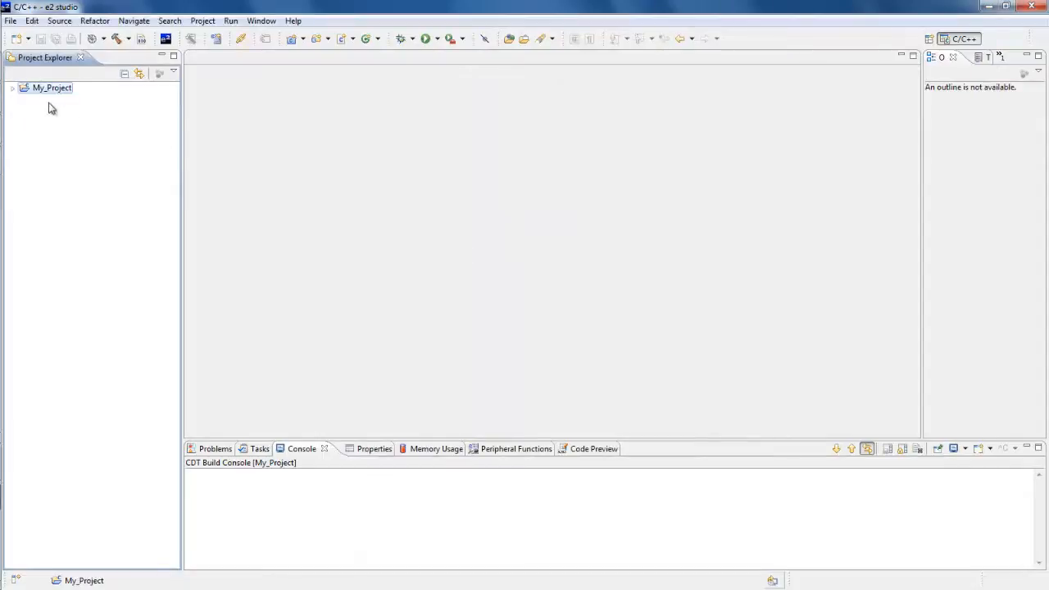
Expand My_Project and its src folder and open My_Project.c in the editor.
click(13, 87)
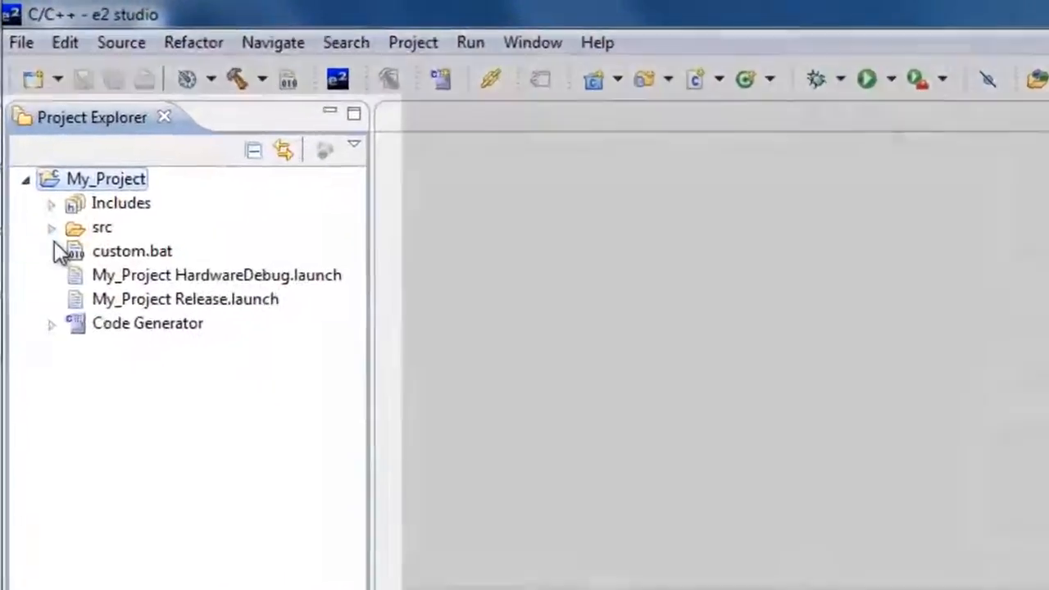
click(51, 226)
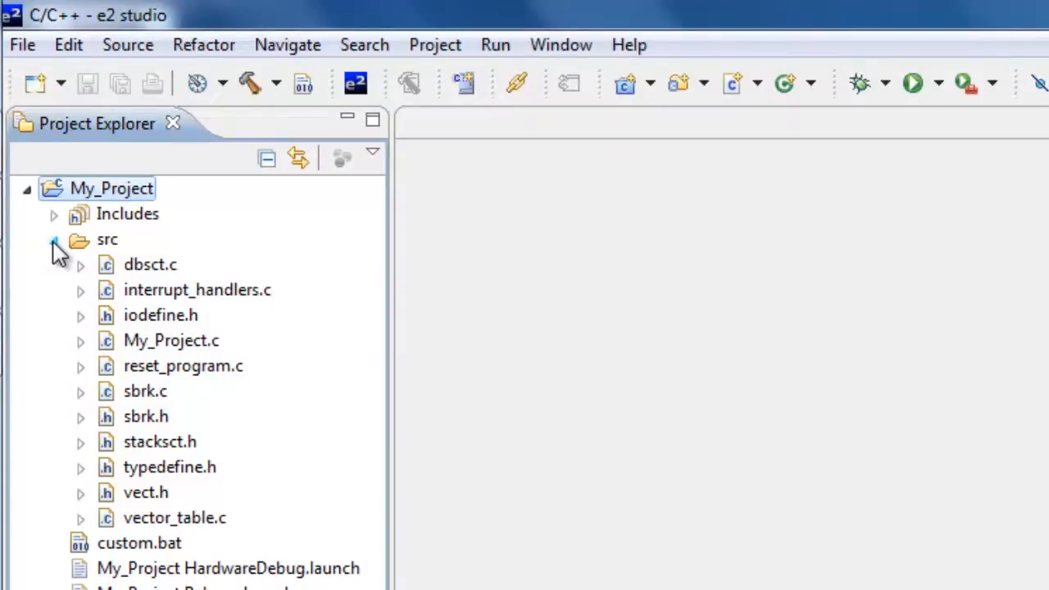
double_click(170, 339)
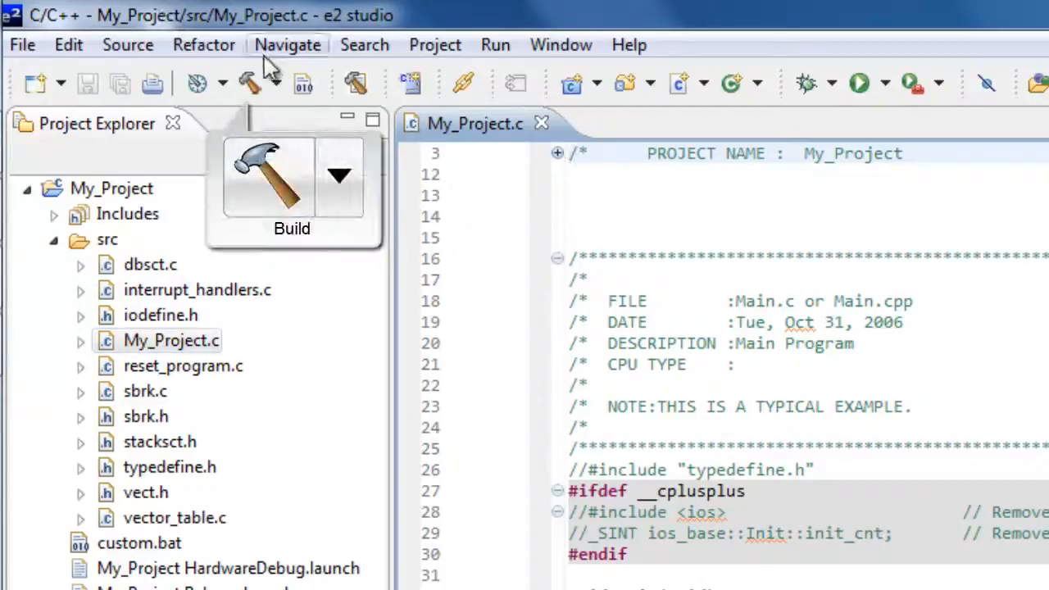
Build My_Project so the console reports the build complete.
click(249, 82)
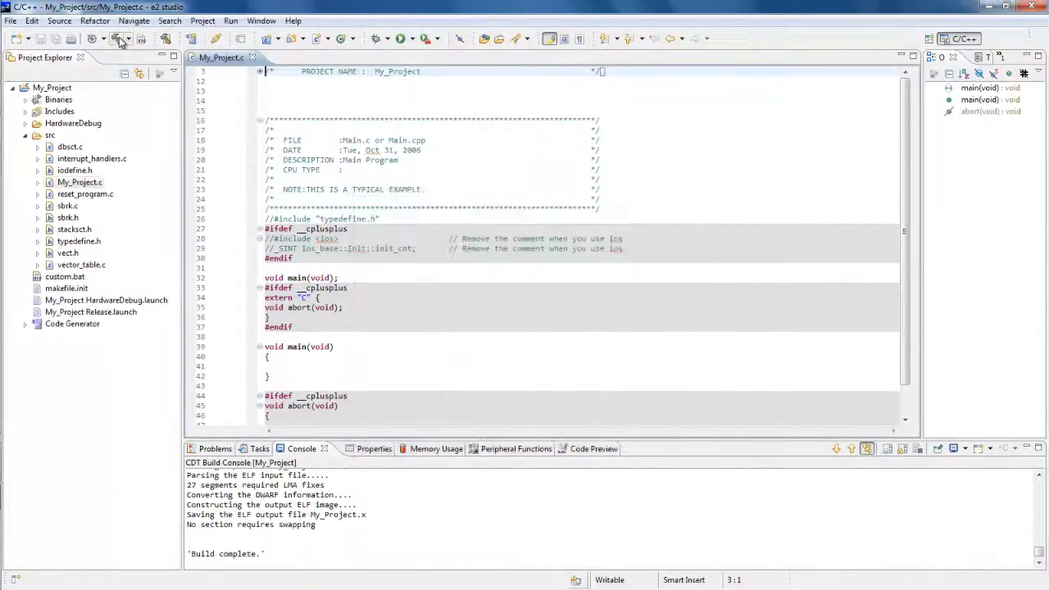
mouse_move(122, 39)
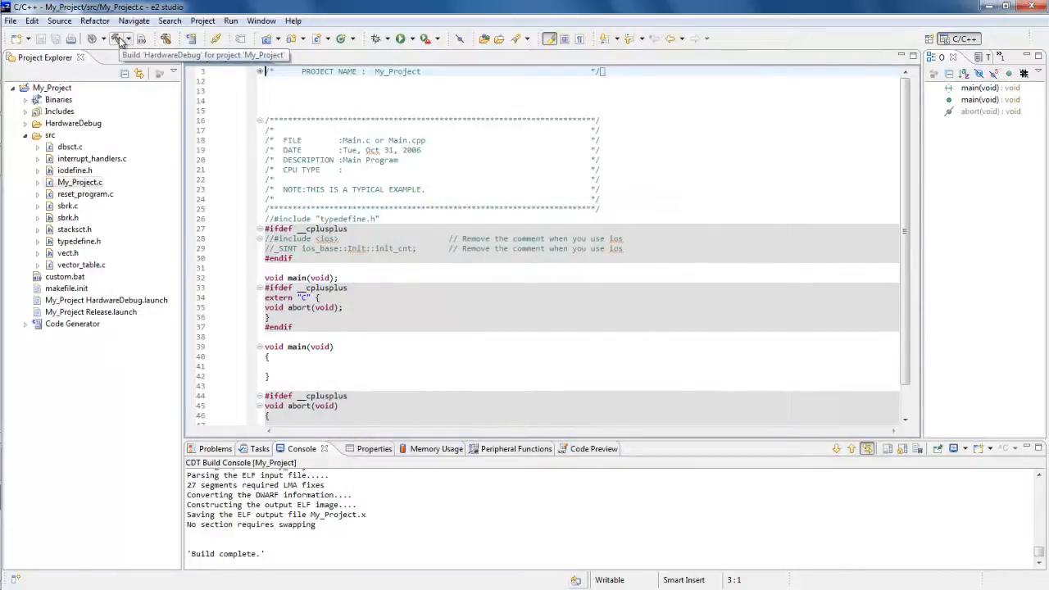